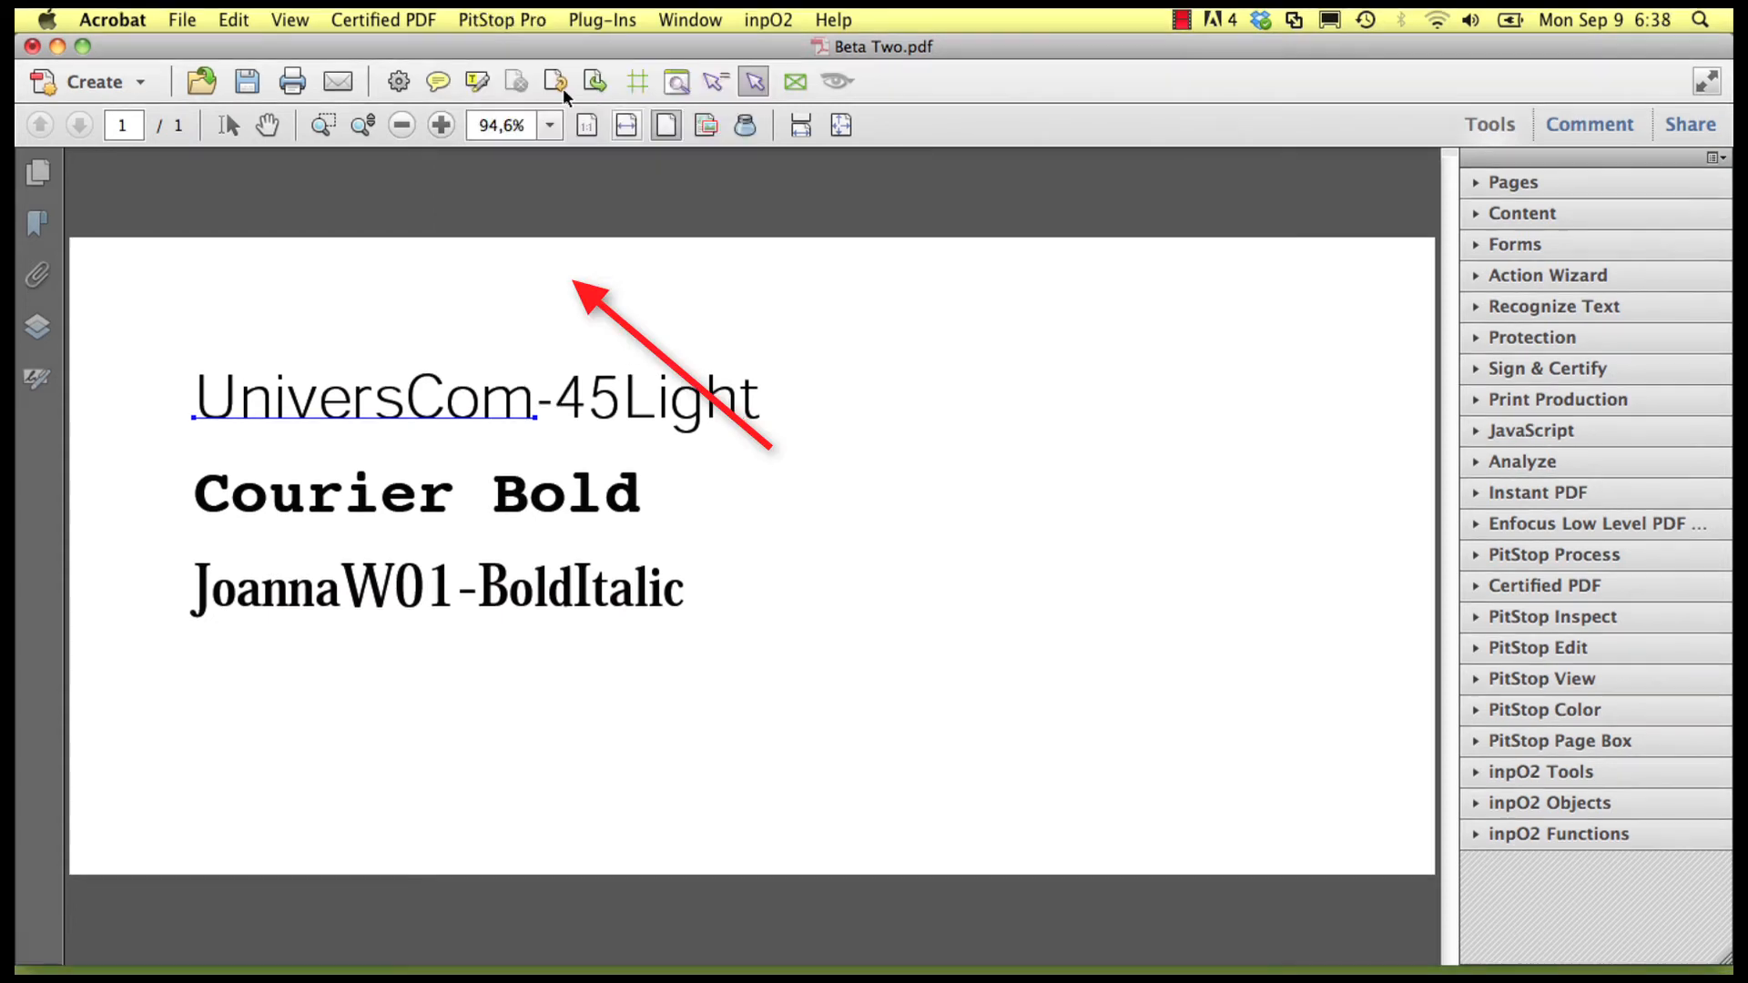
# Open the PitStop Pro menu to reach Purchase Missing Fonts.
pyautogui.click(501, 20)
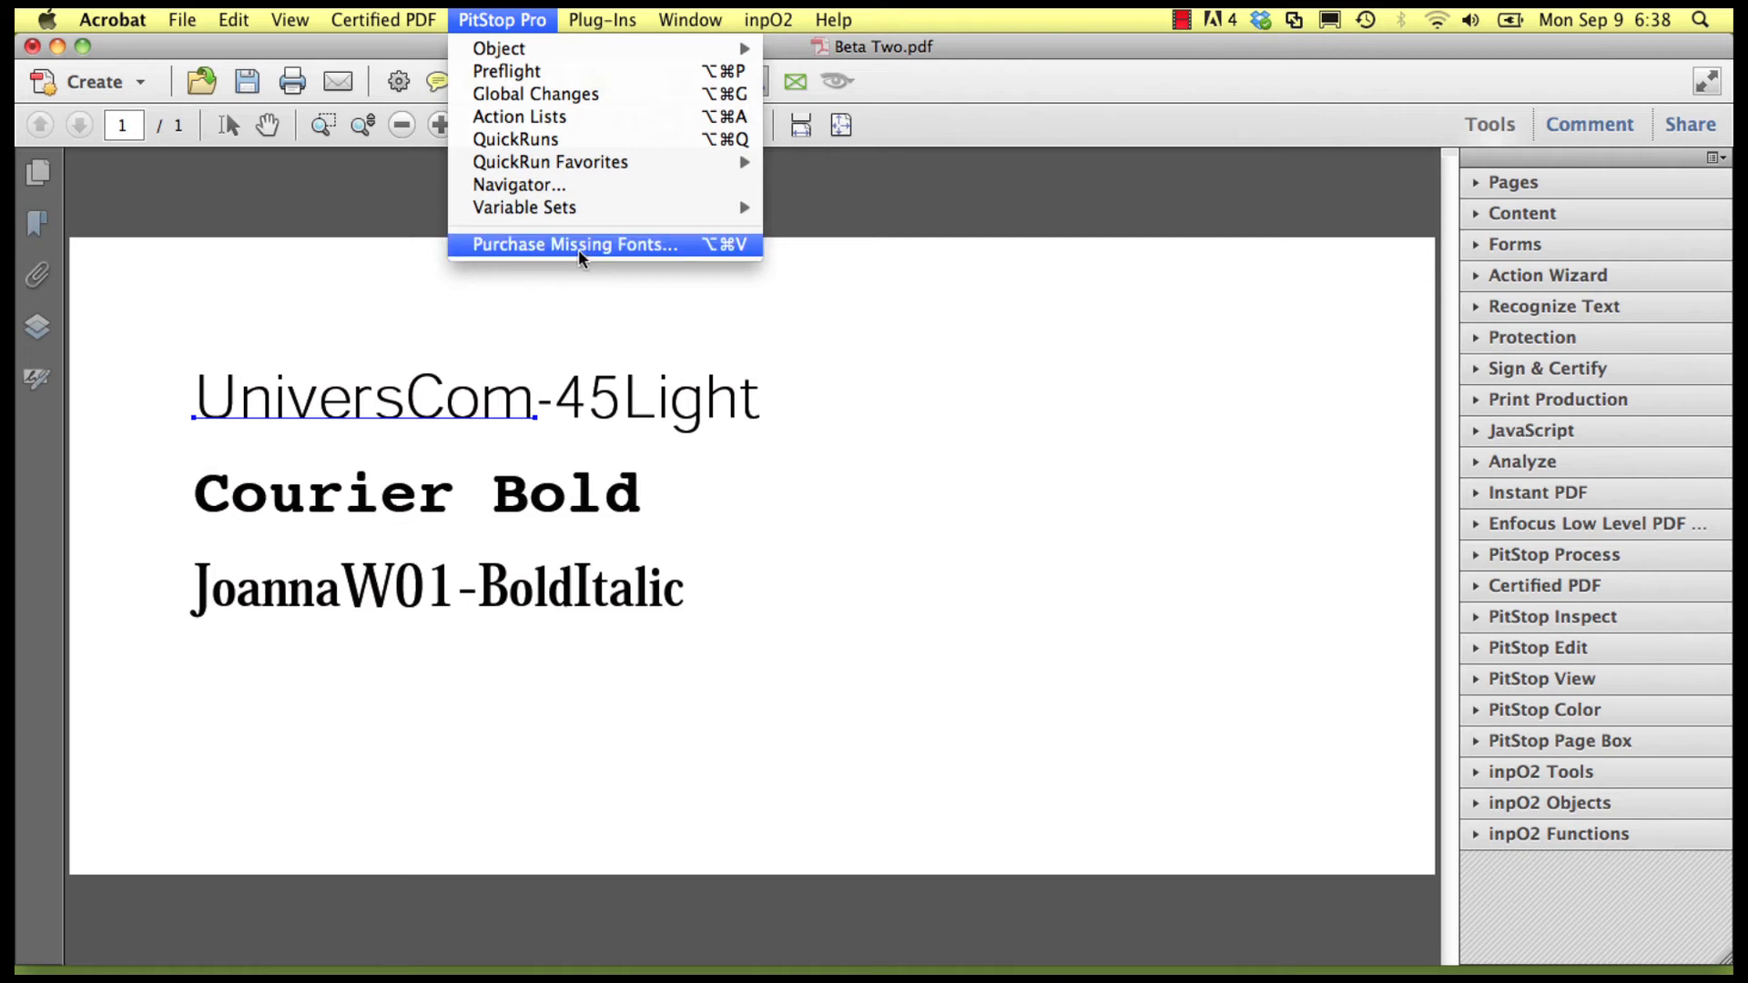
pyautogui.click(571, 244)
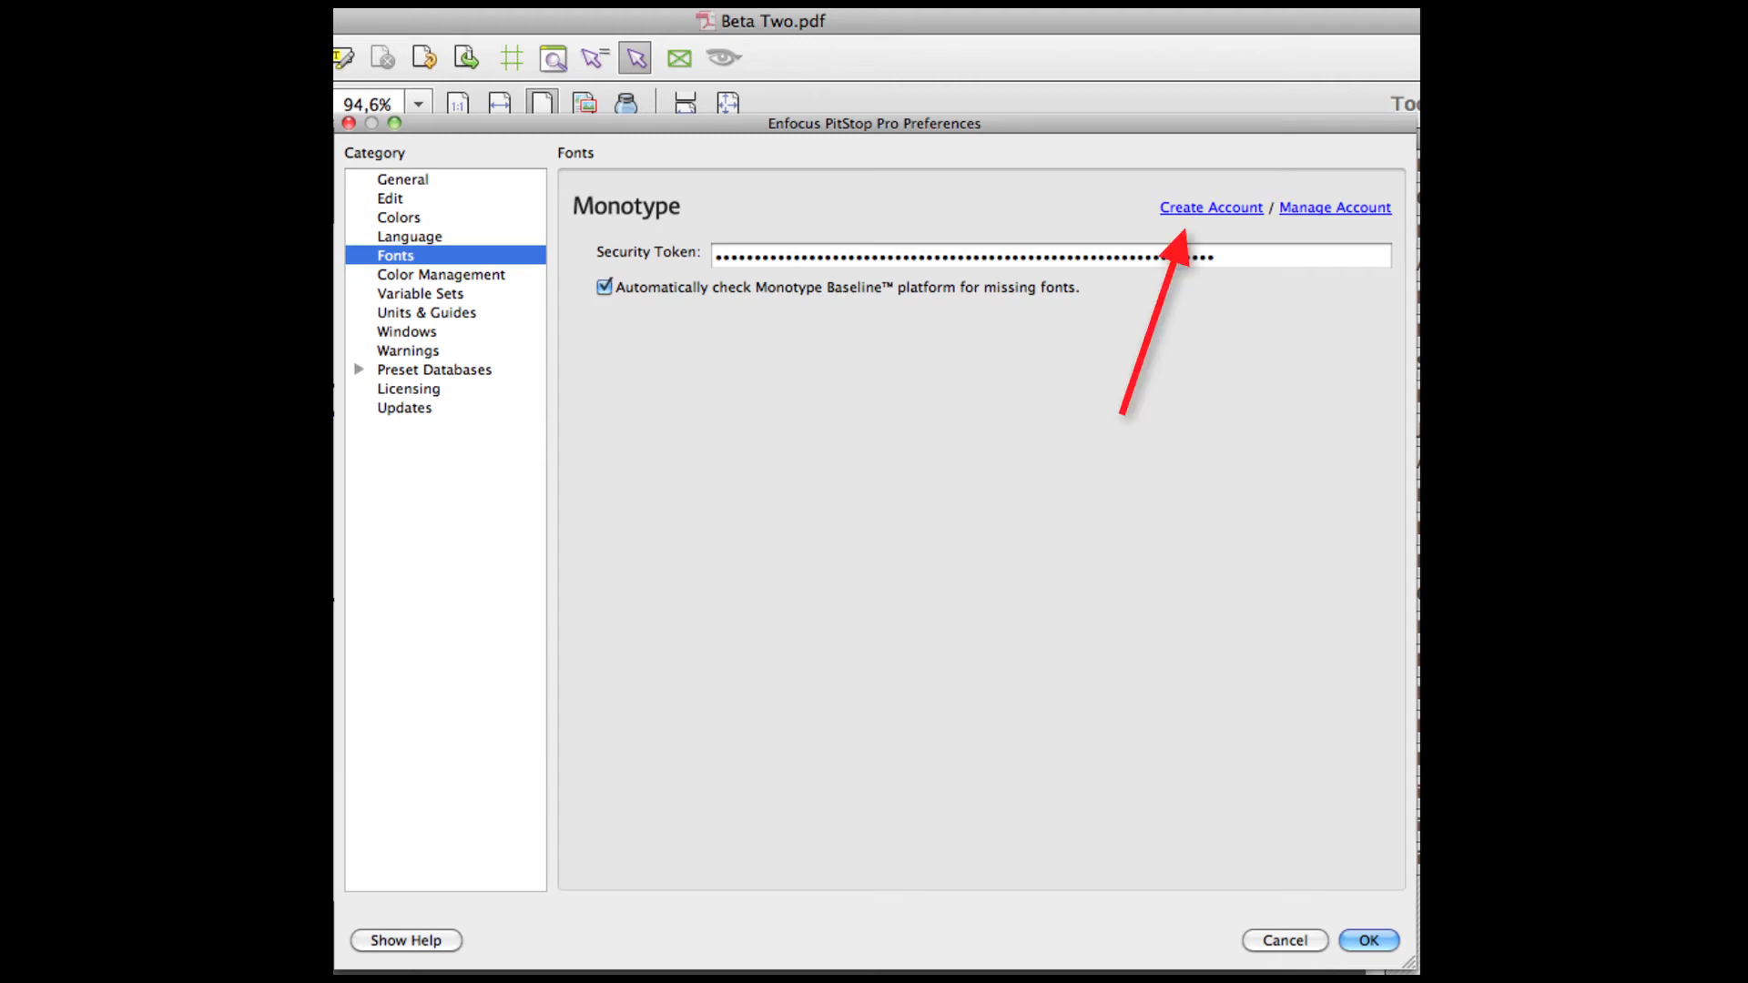
# Open the Monotype Baseline account online from the Fonts preferences.
pyautogui.click(1333, 207)
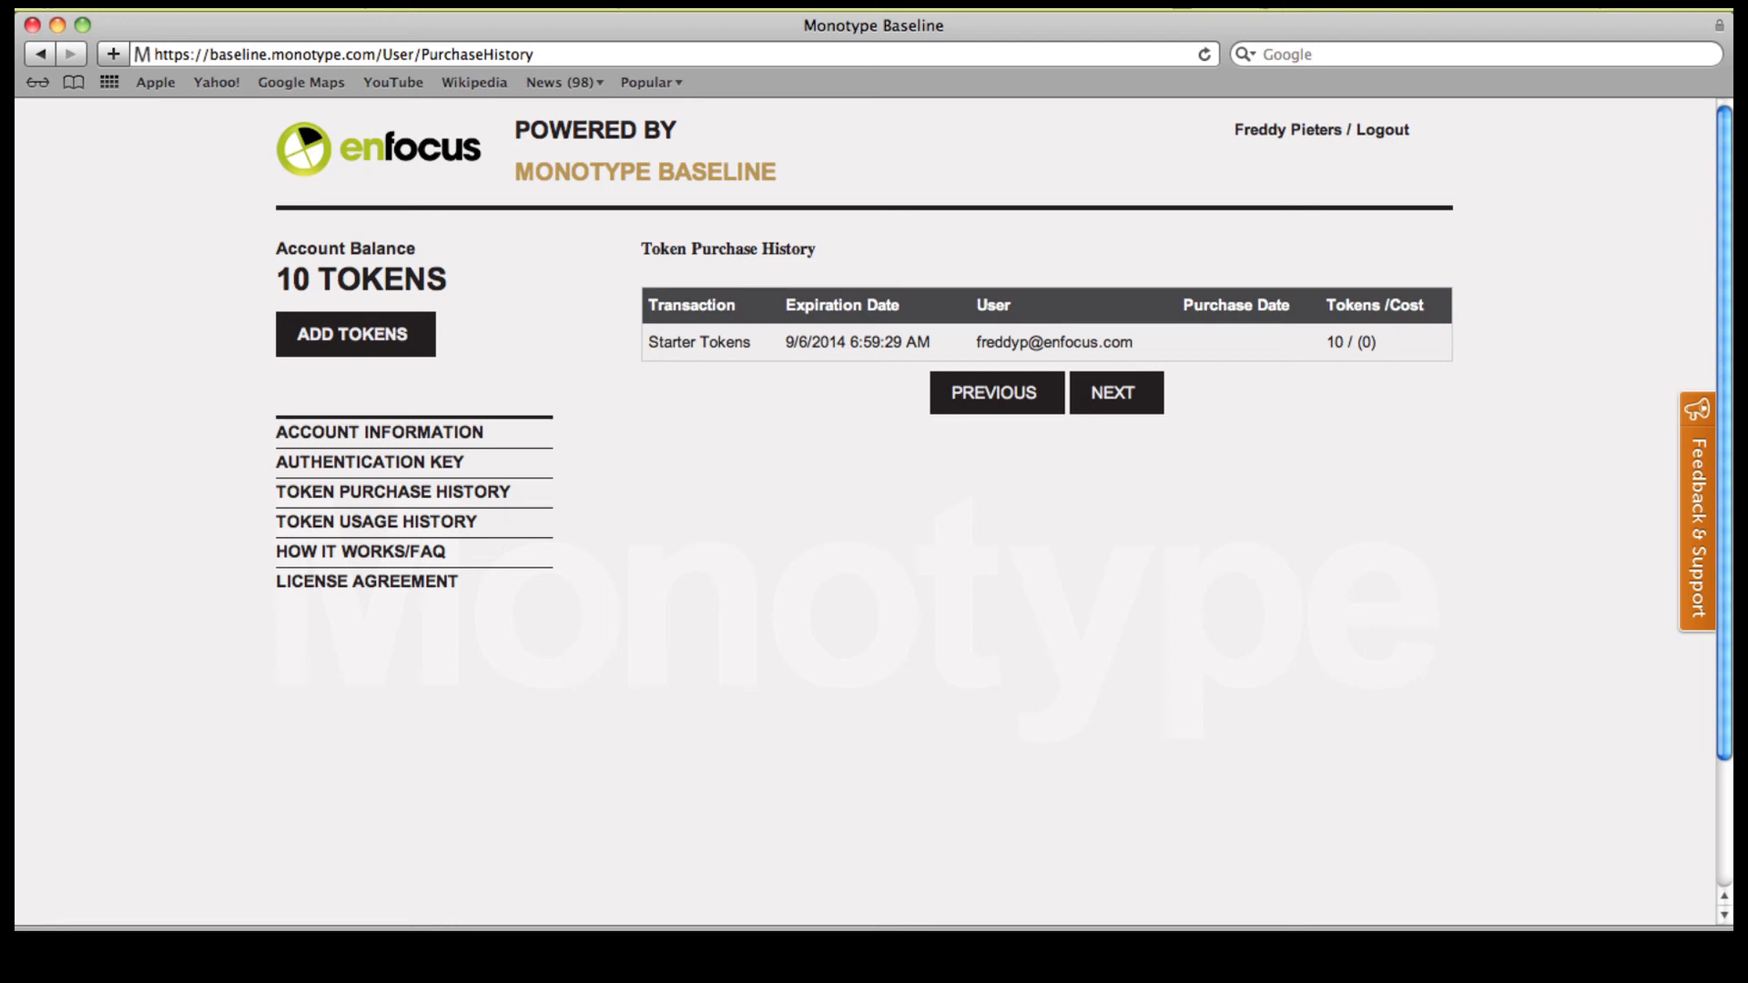
# Show the account's approved authentication key on Monotype Baseline.
pyautogui.click(368, 461)
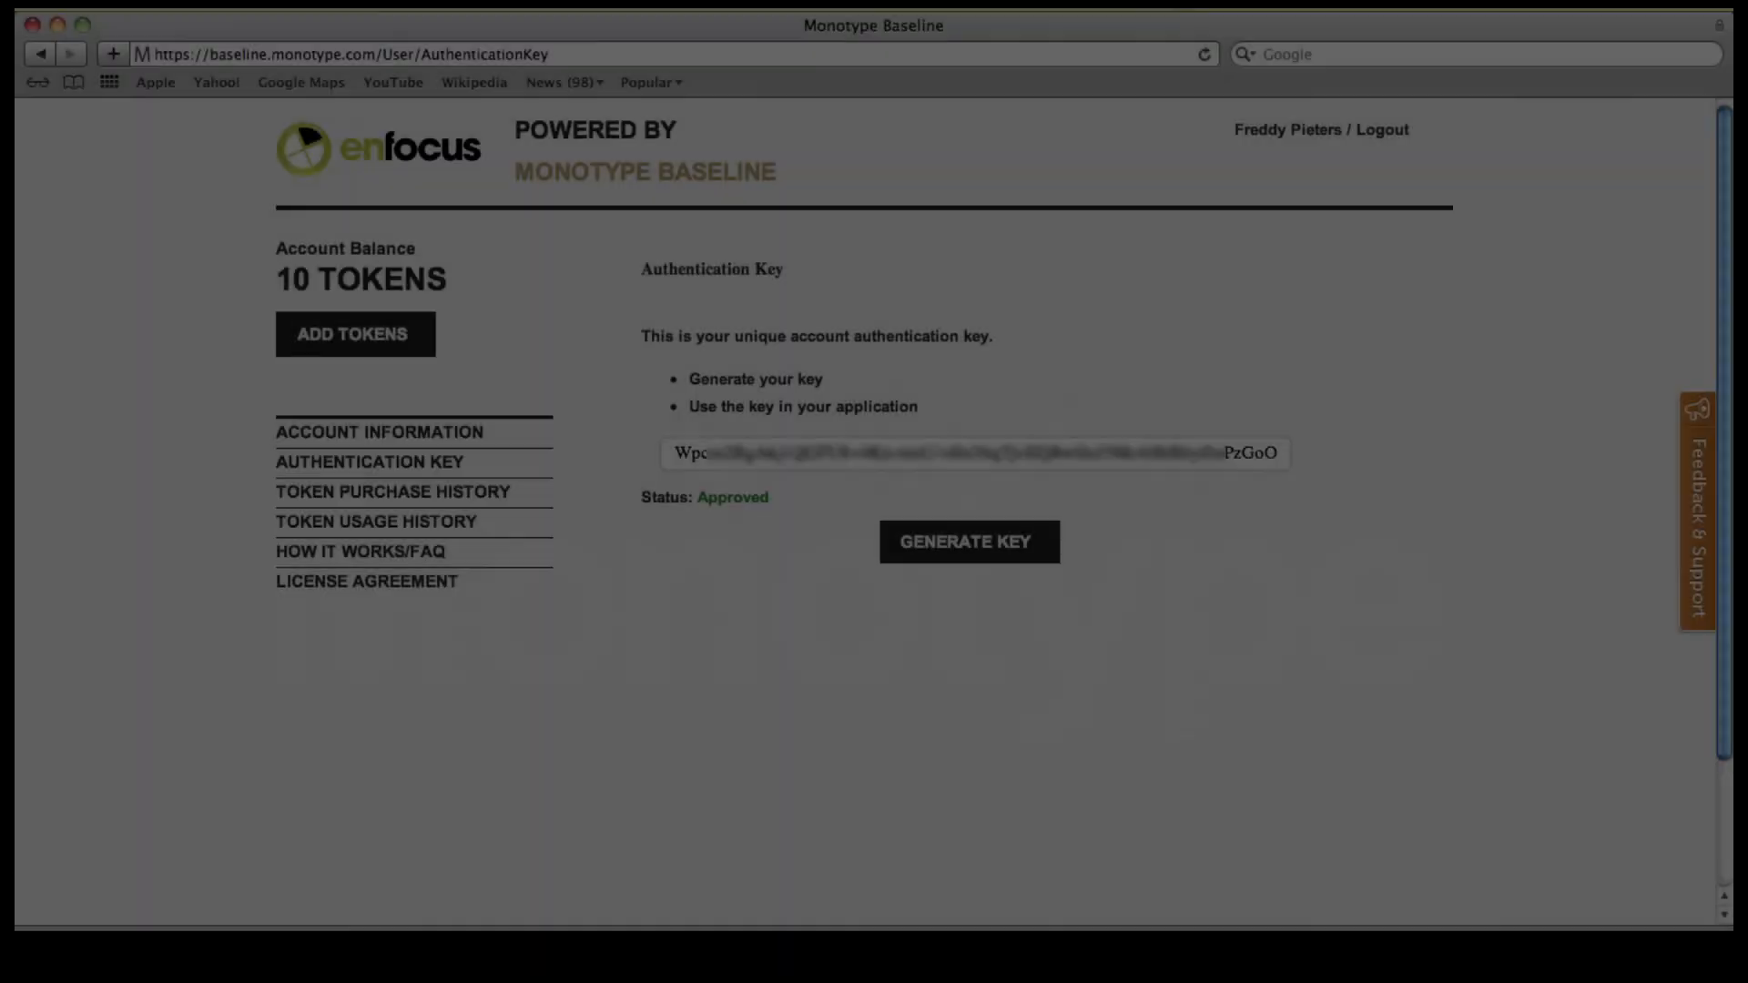